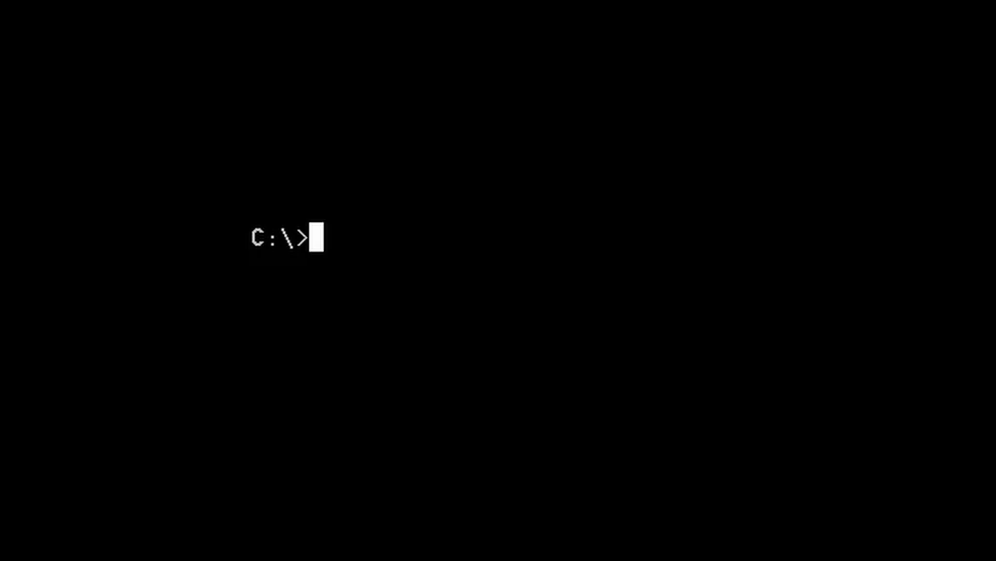
{"action": "type", "text": "B"}
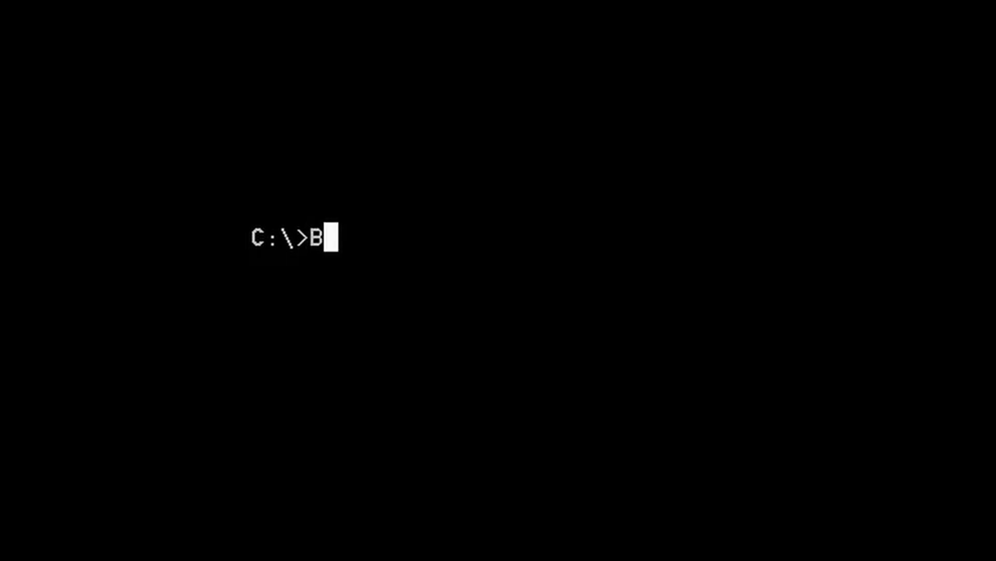
{"action": "type", "text": "OF"}
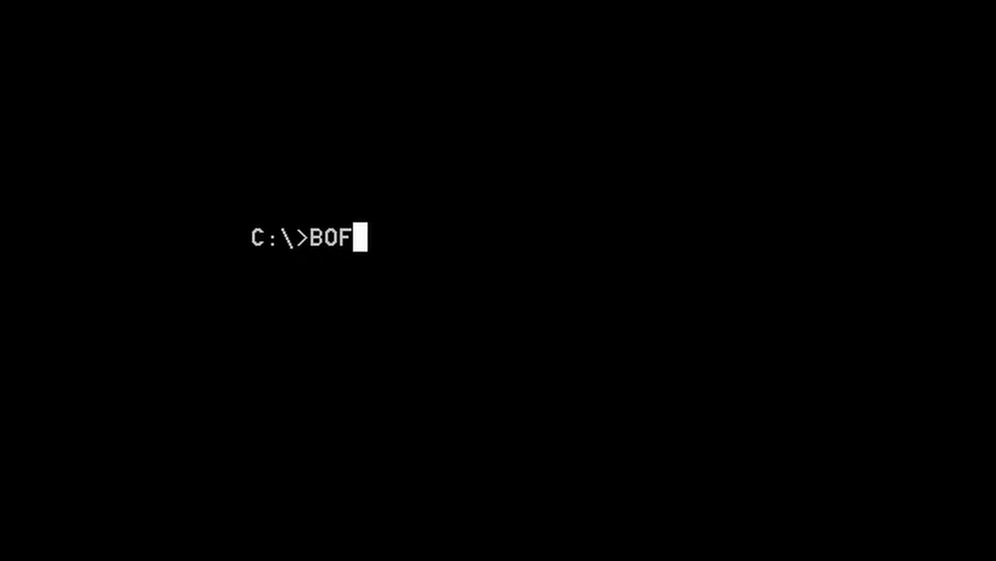
{"action": "type", "text": "H."}
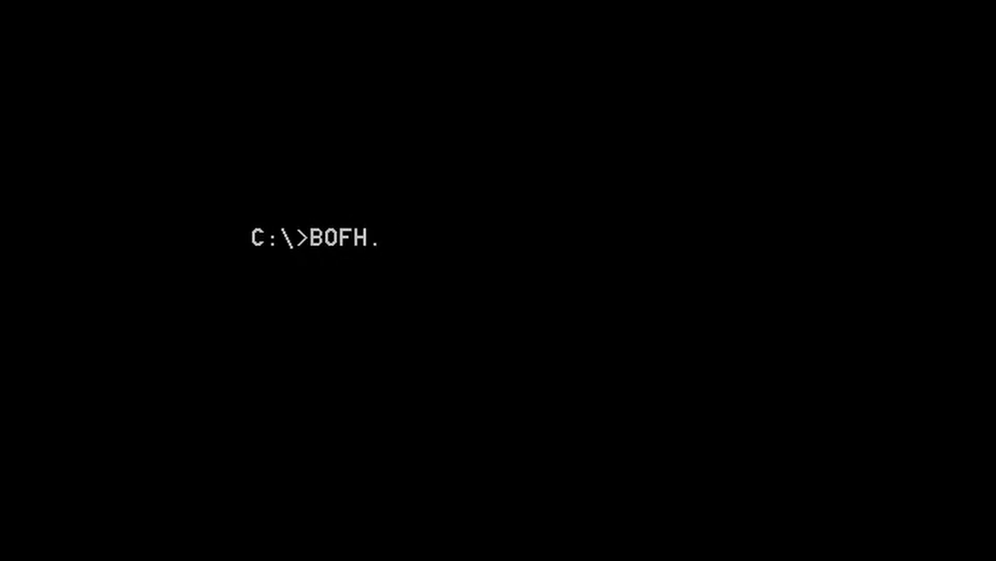
{"action": "type", "text": "BAT"}
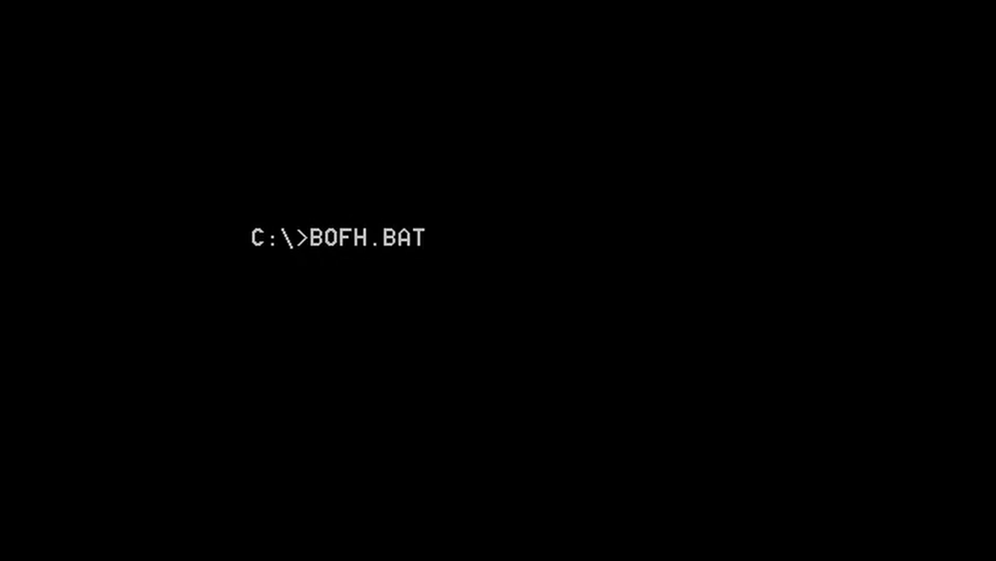